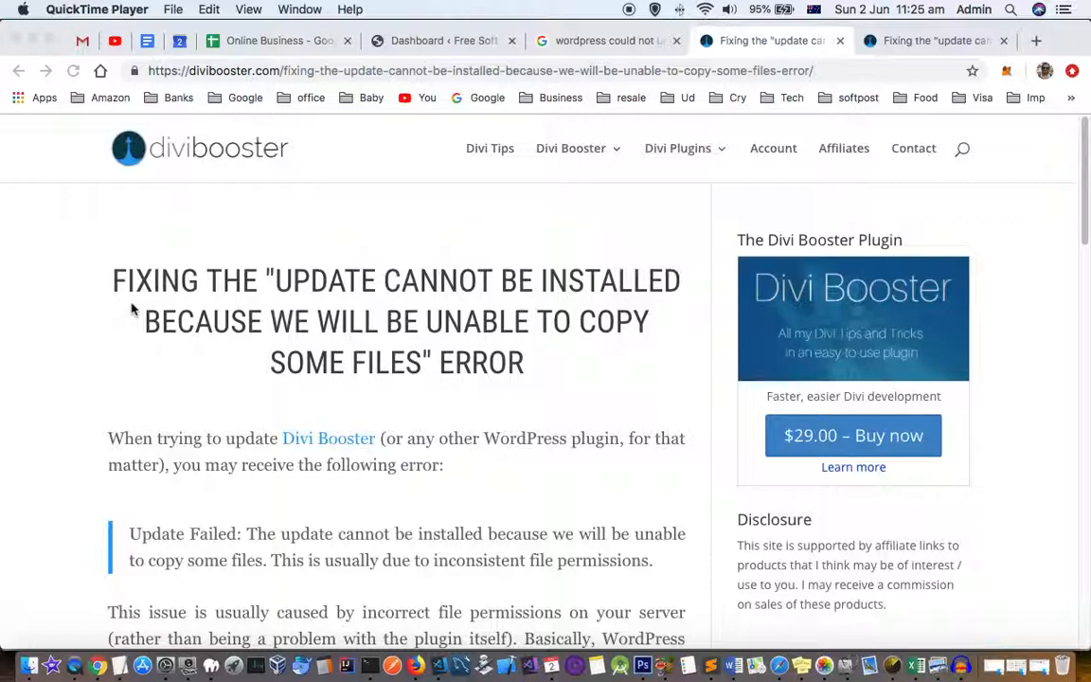
mouse_move(647, 484)
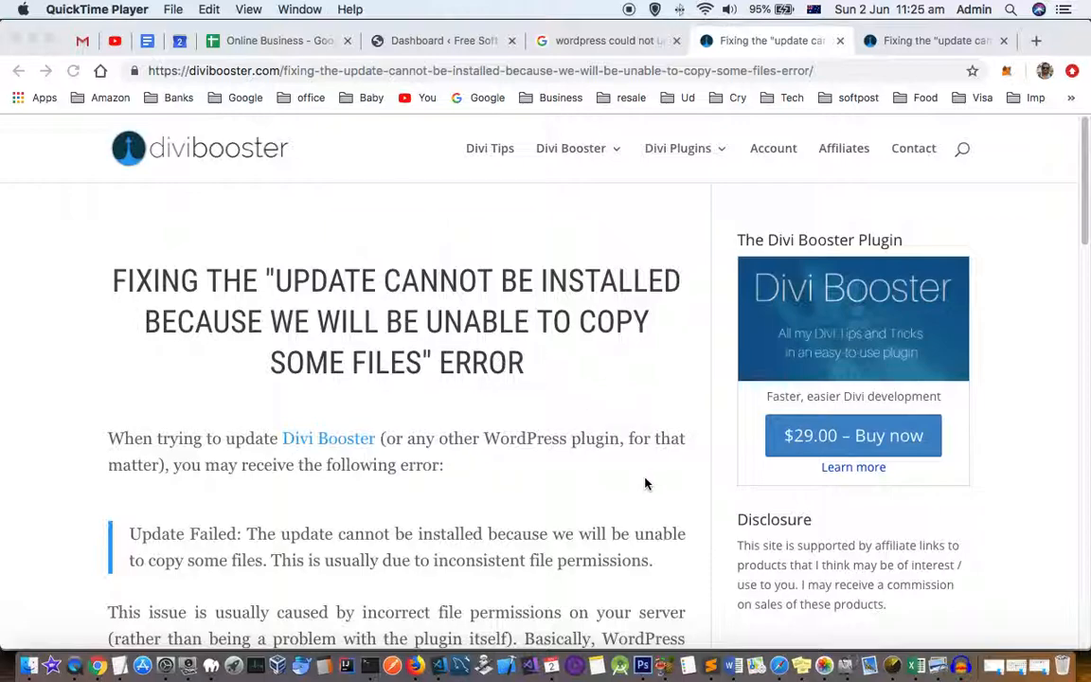
mouse_move(708, 613)
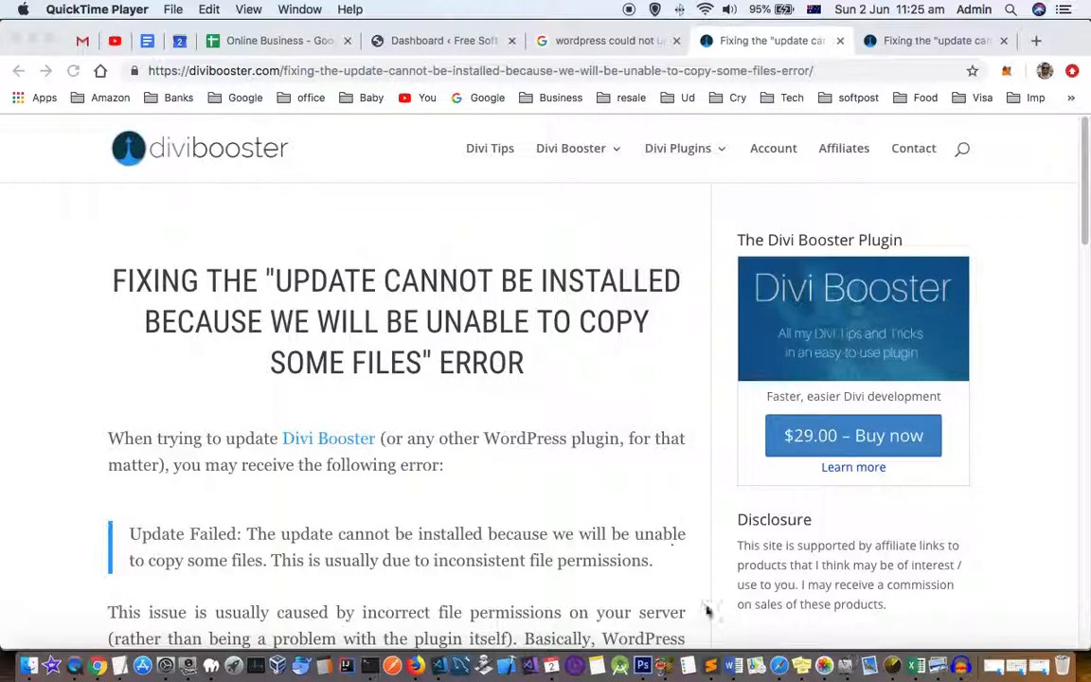
Switch from the Chrome article to the Sublime Text file listing the chown and chmod fix commands.
click(709, 666)
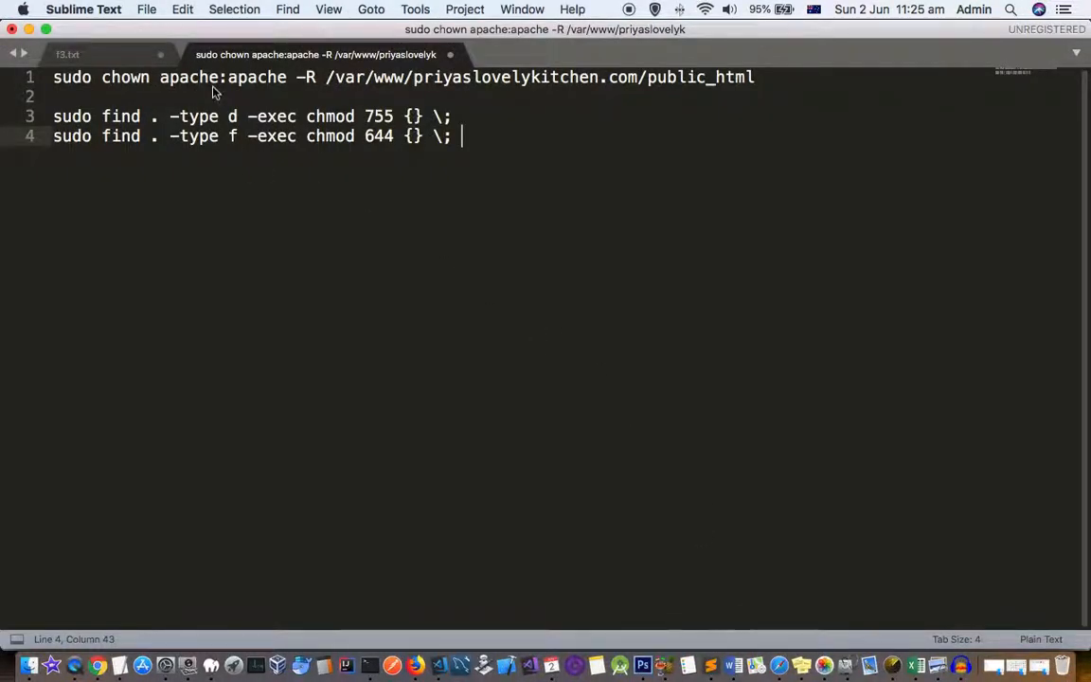
mouse_move(144, 83)
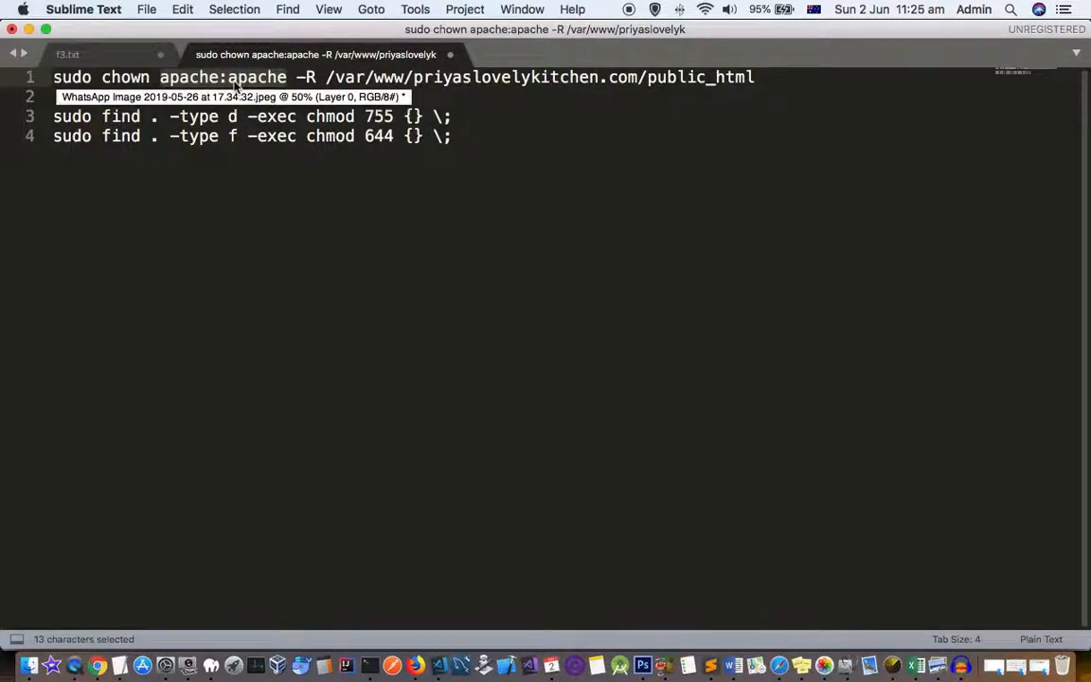
double_click(189, 77)
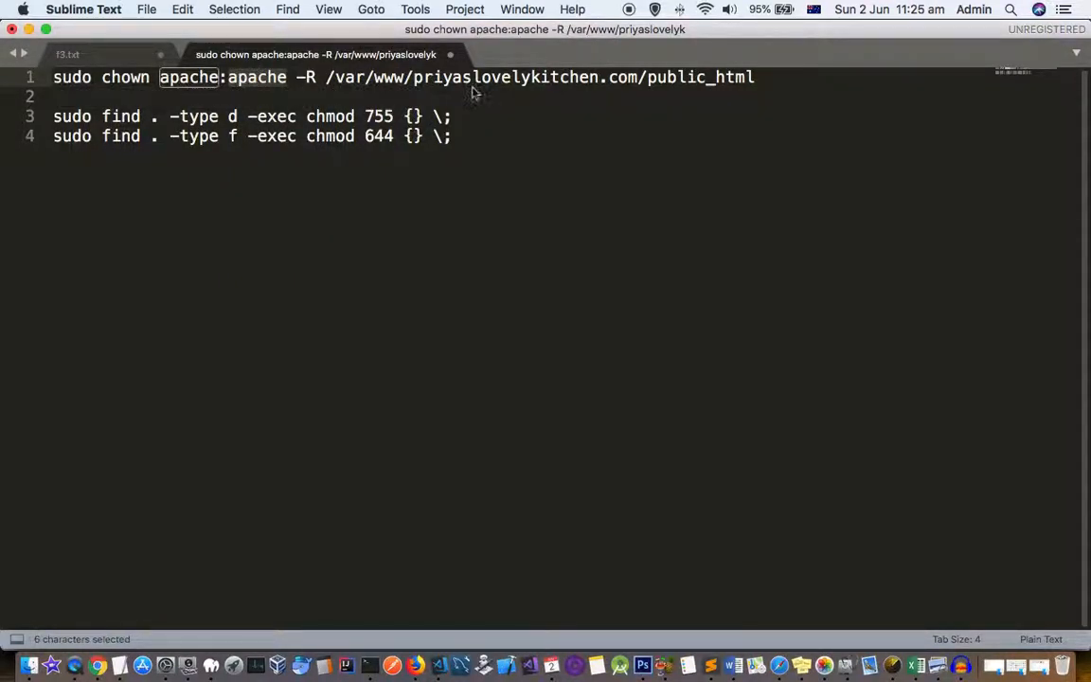
mouse_move(252, 86)
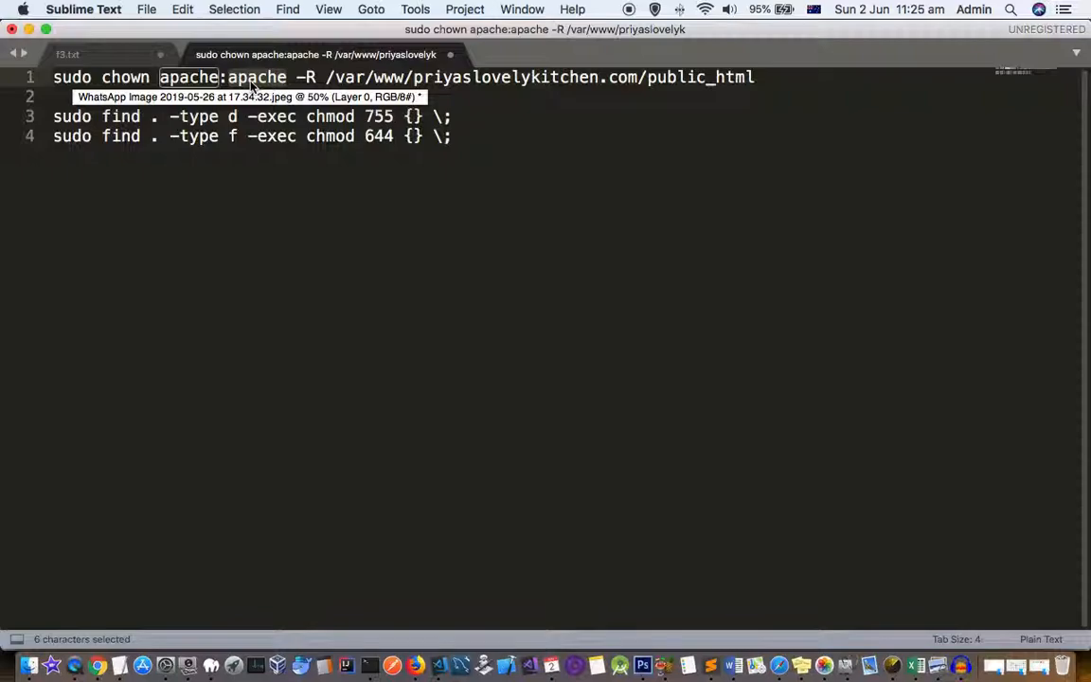
mouse_move(251, 86)
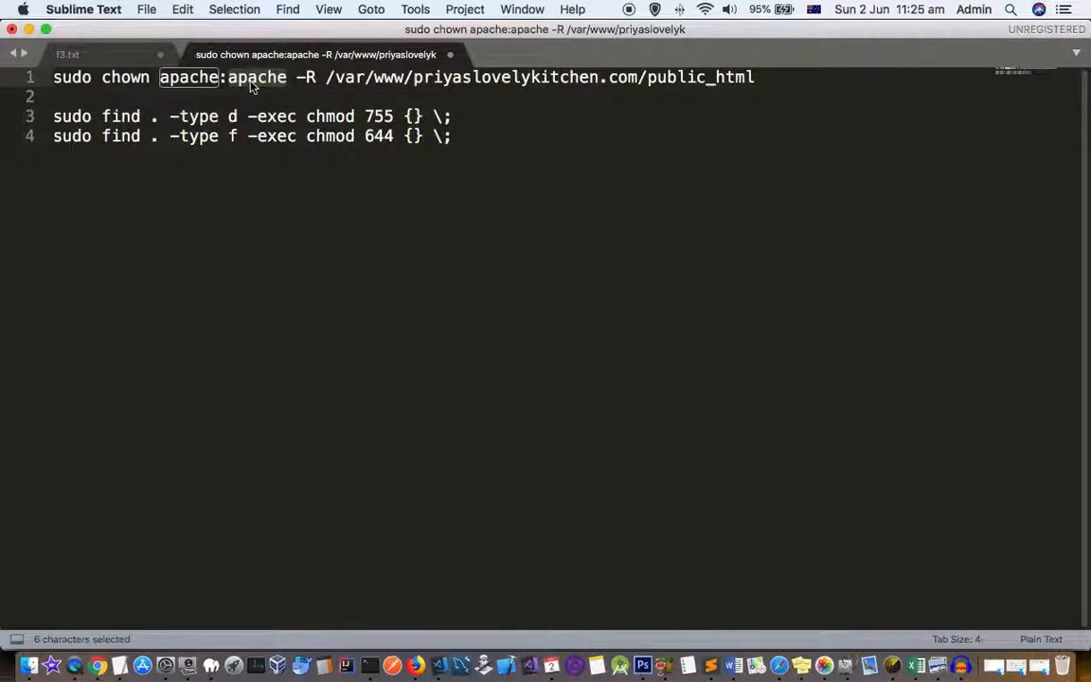
mouse_move(358, 88)
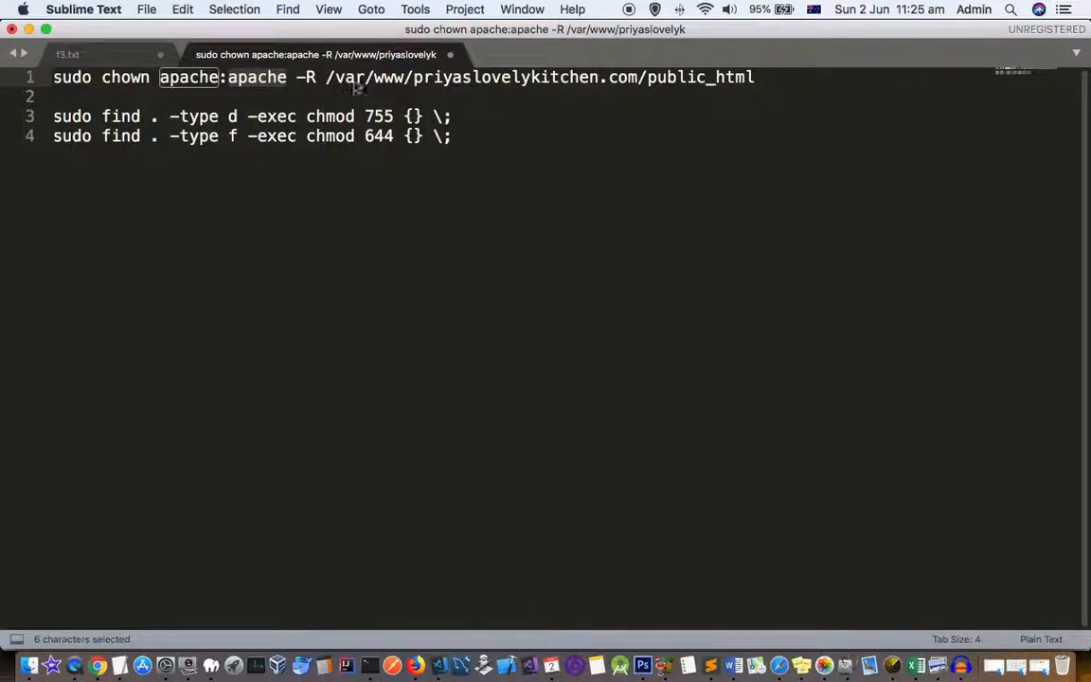
click(610, 76)
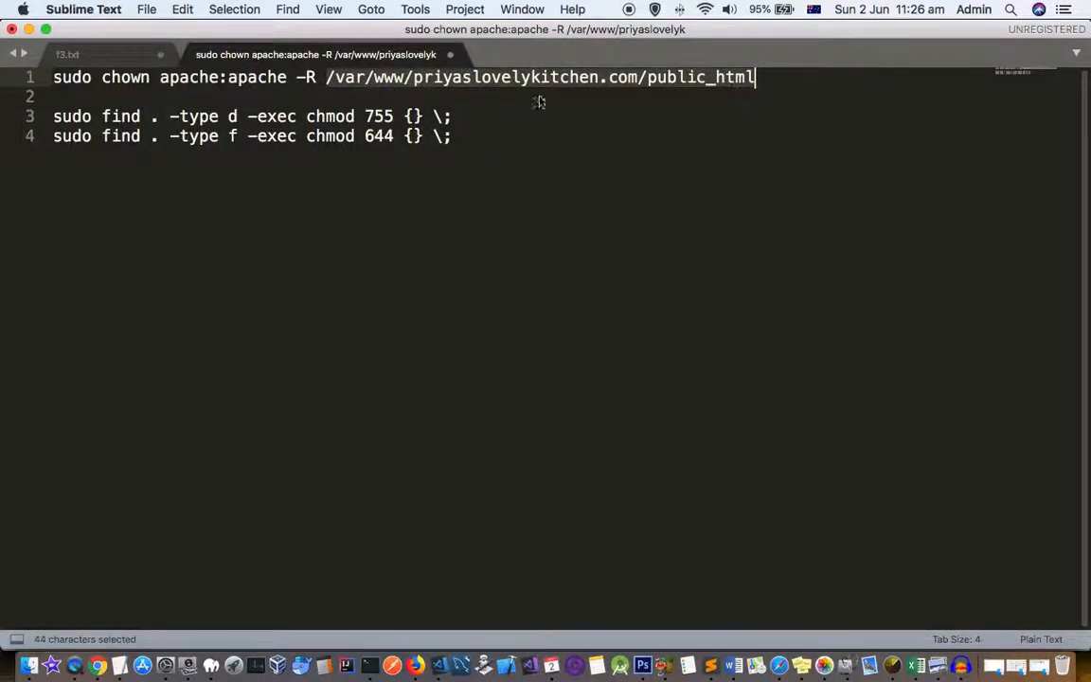
mouse_move(681, 101)
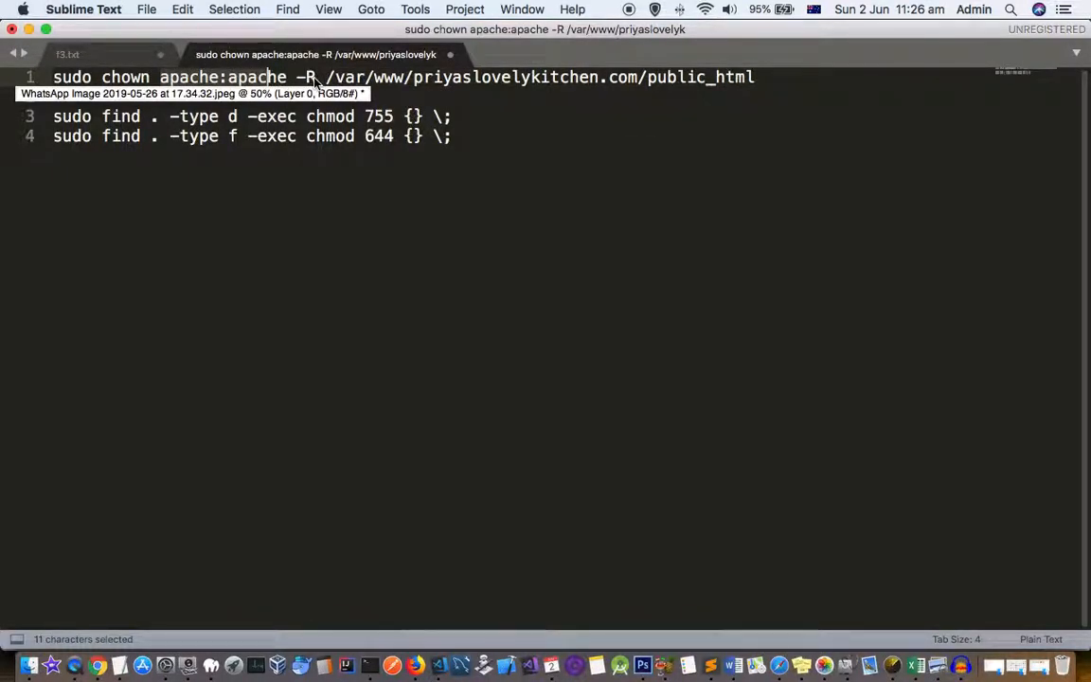
mouse_move(843, 95)
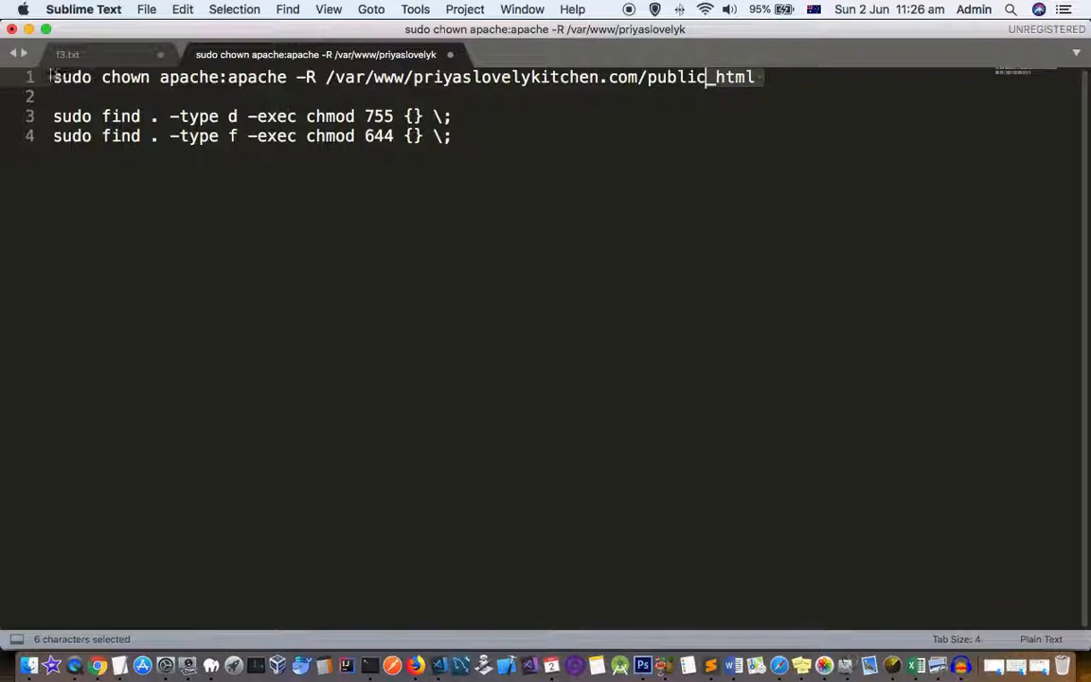
click(259, 82)
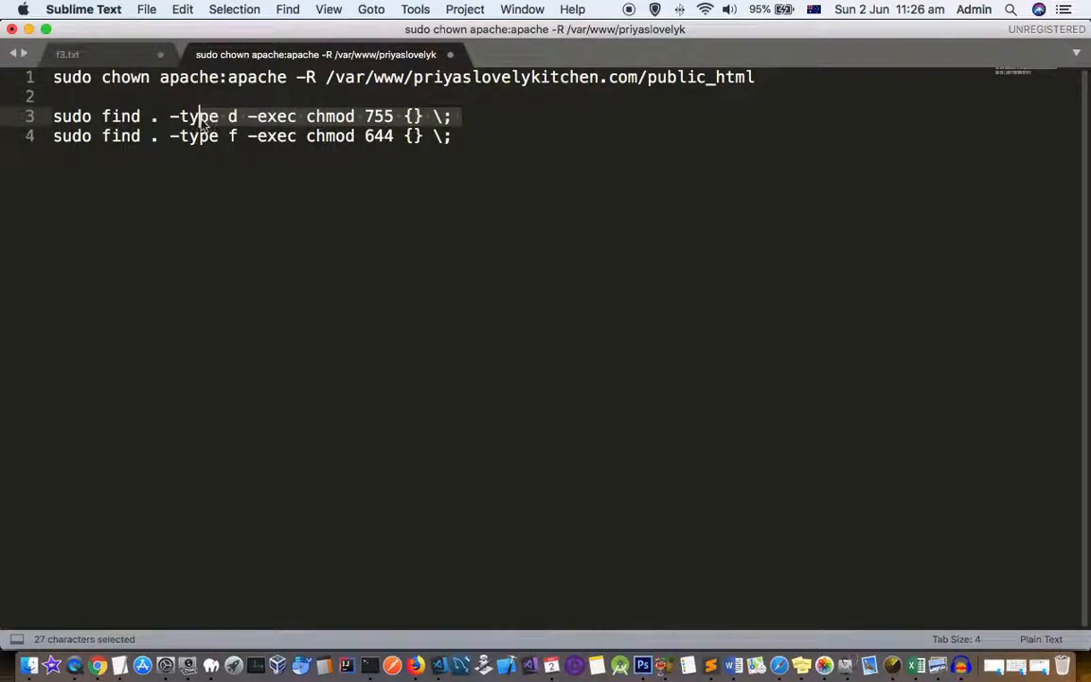
click(701, 80)
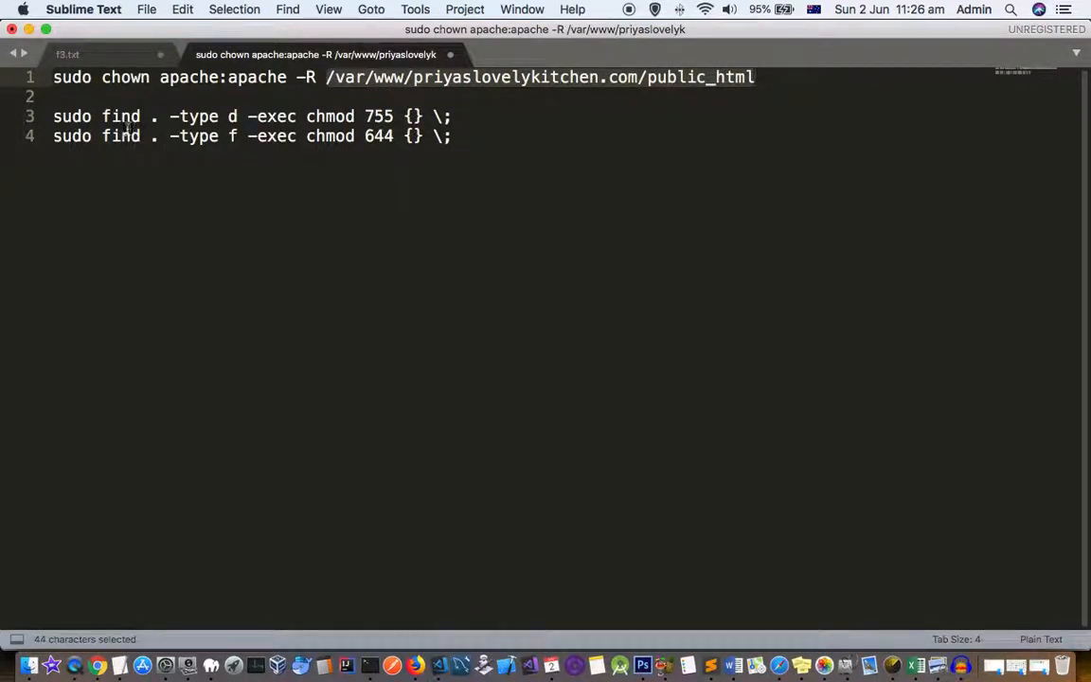
mouse_move(242, 128)
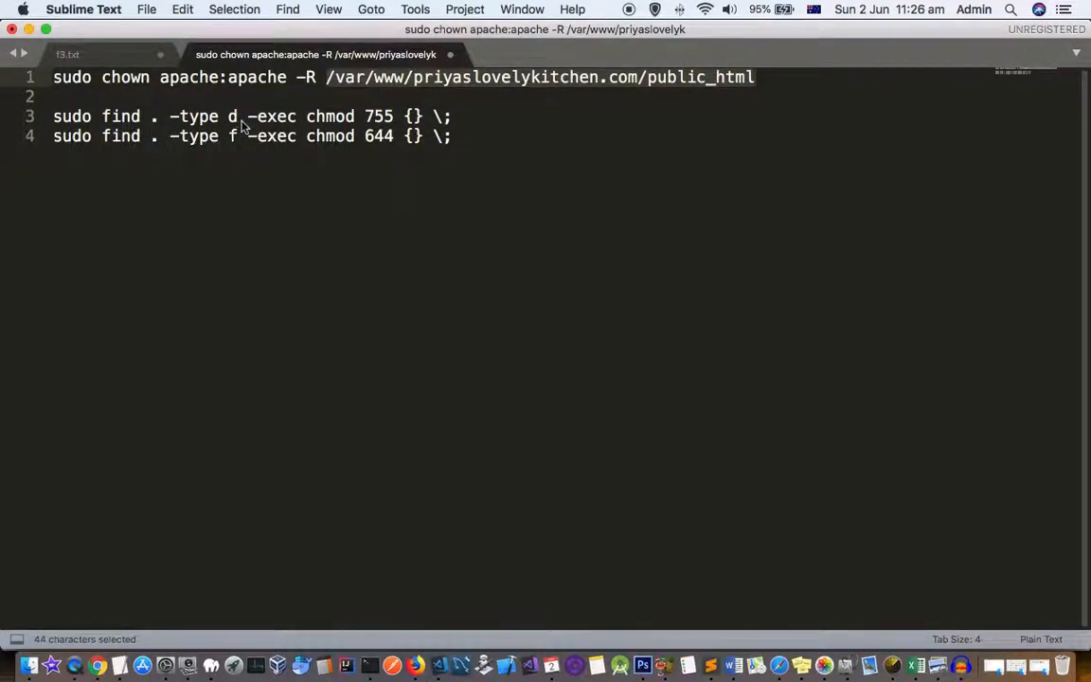
mouse_move(389, 128)
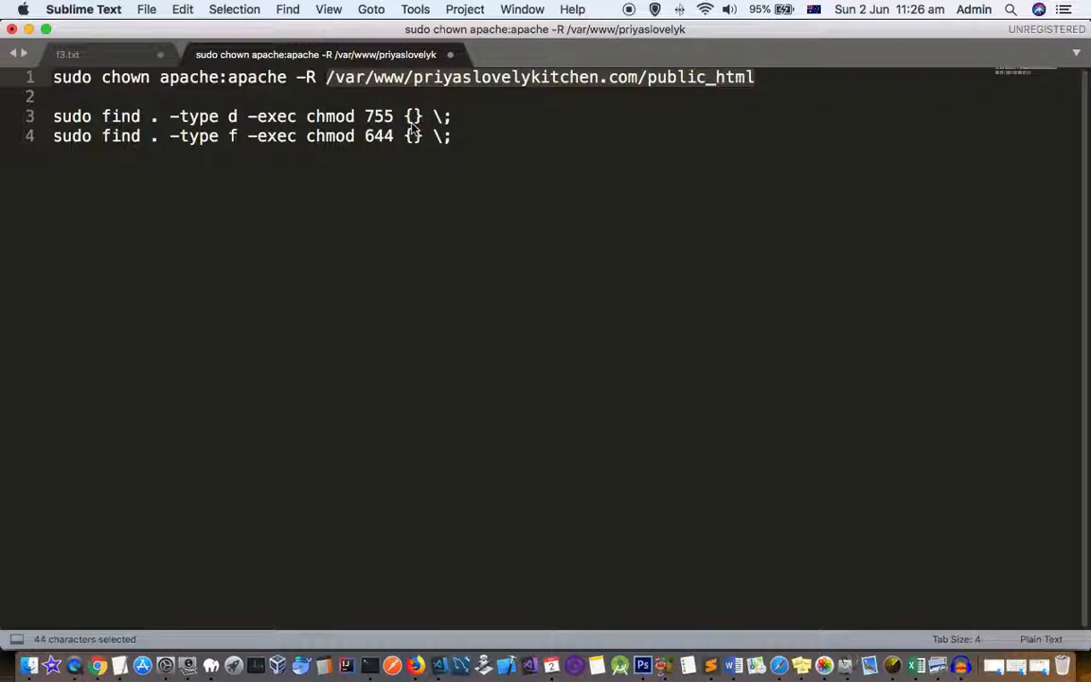
mouse_move(305, 159)
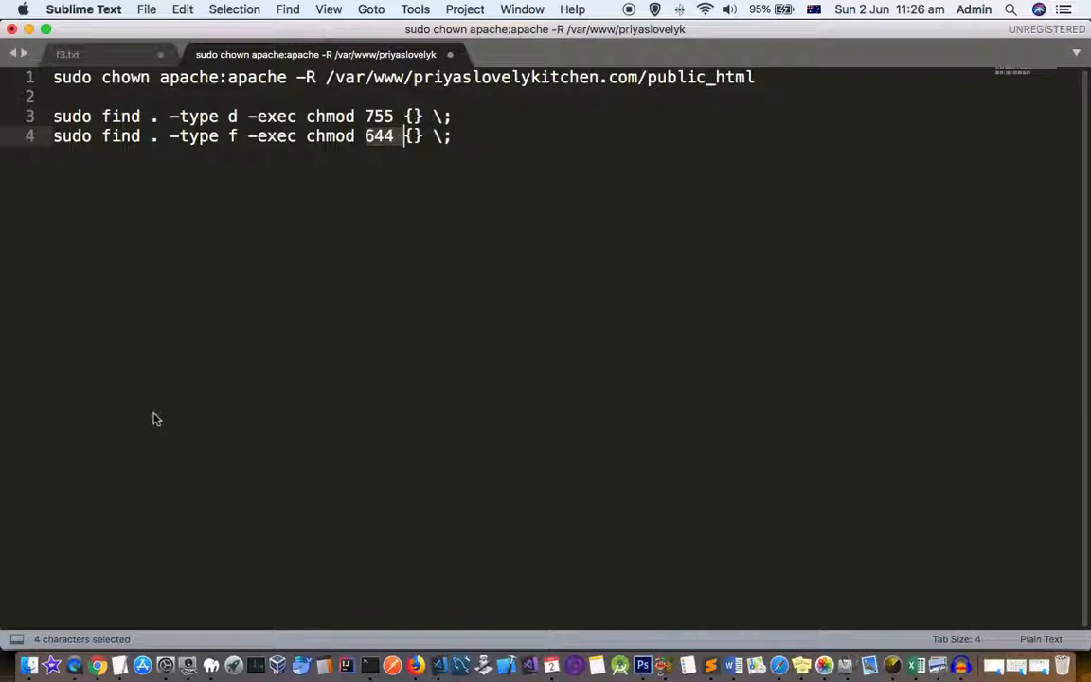
mouse_move(200, 399)
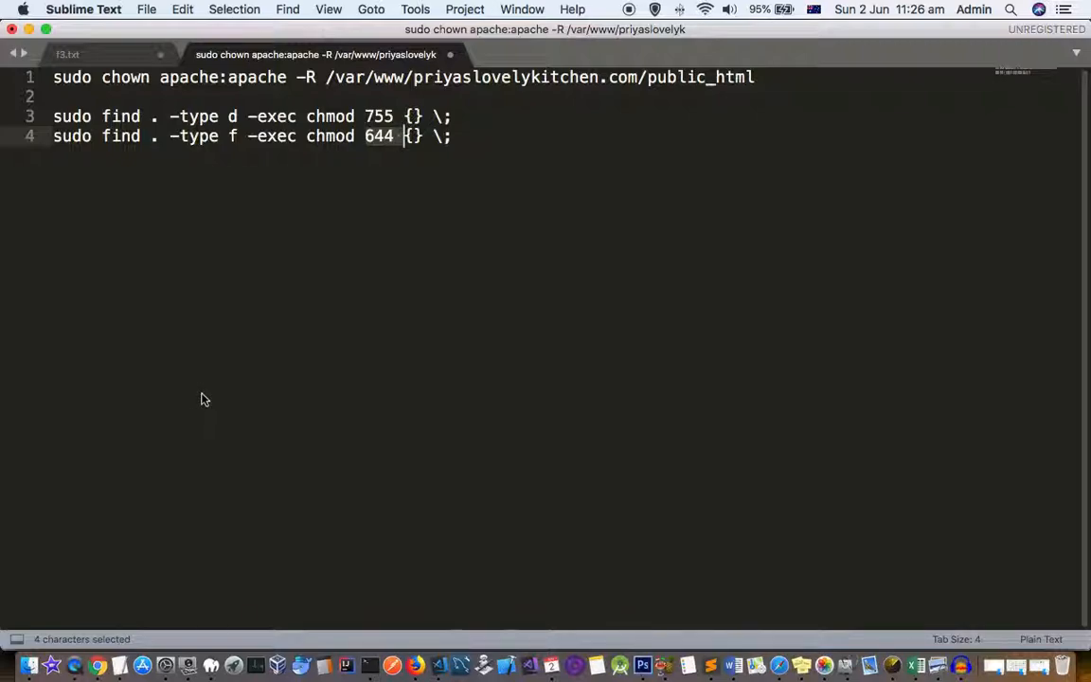